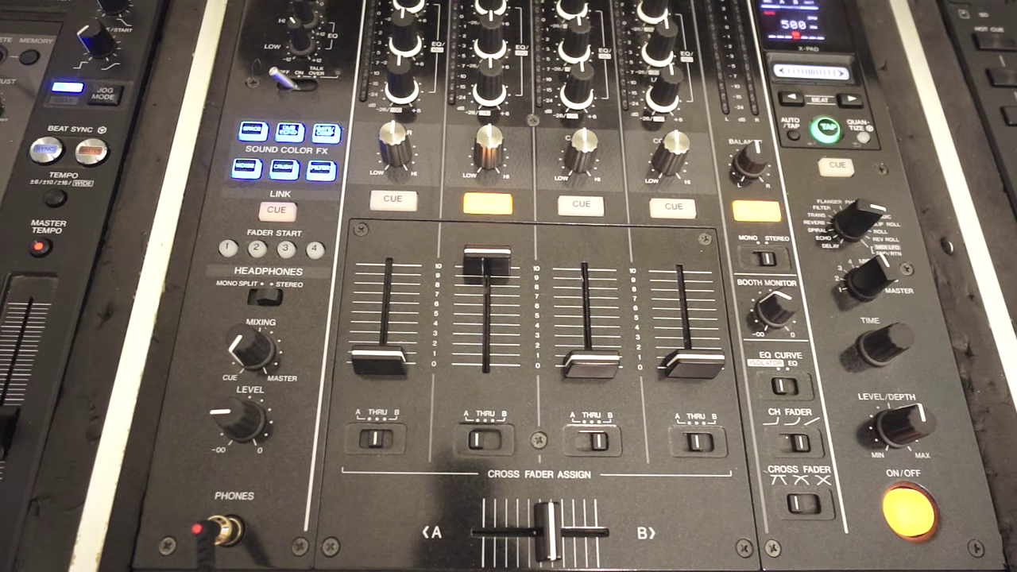
{"action": "left_click", "coordinate": [487, 204]}
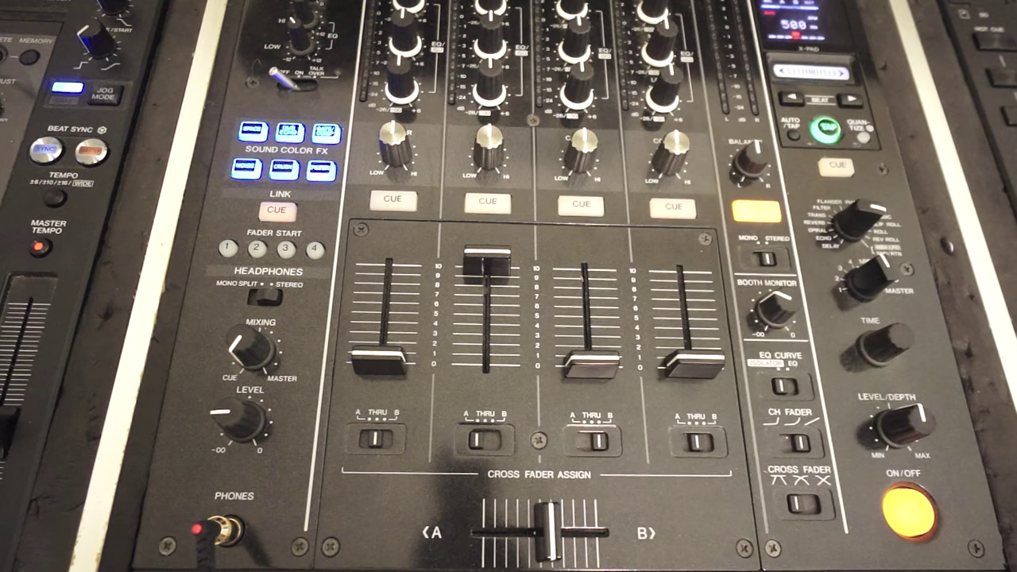